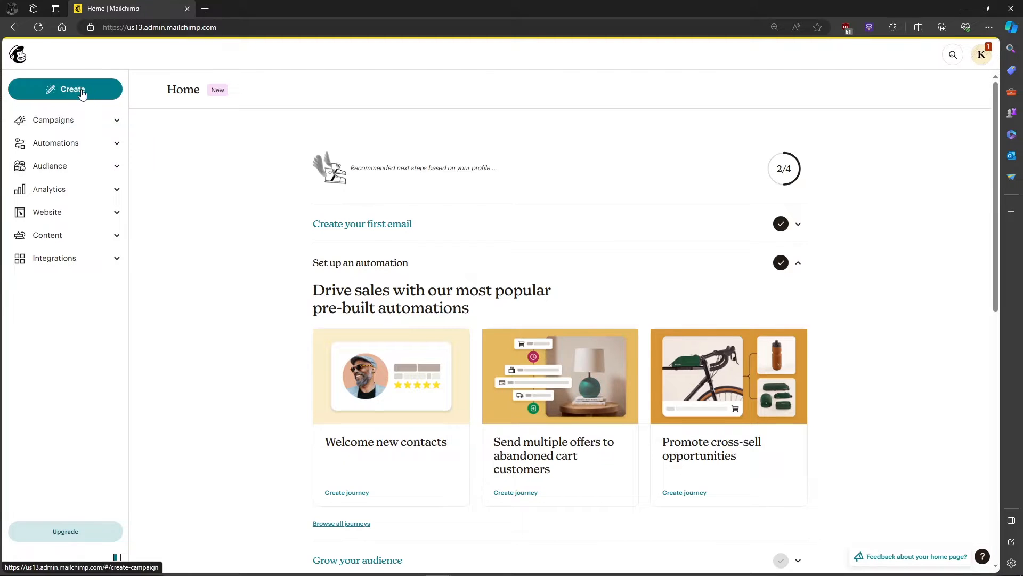
Start a new regular email draft via Create and Design Email
left_click(65, 90)
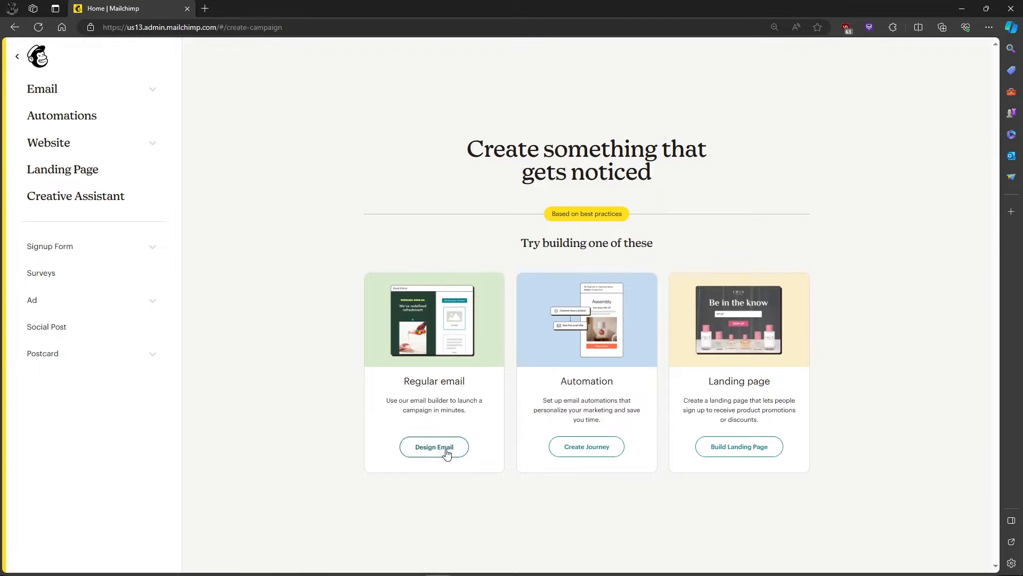
left_click(434, 447)
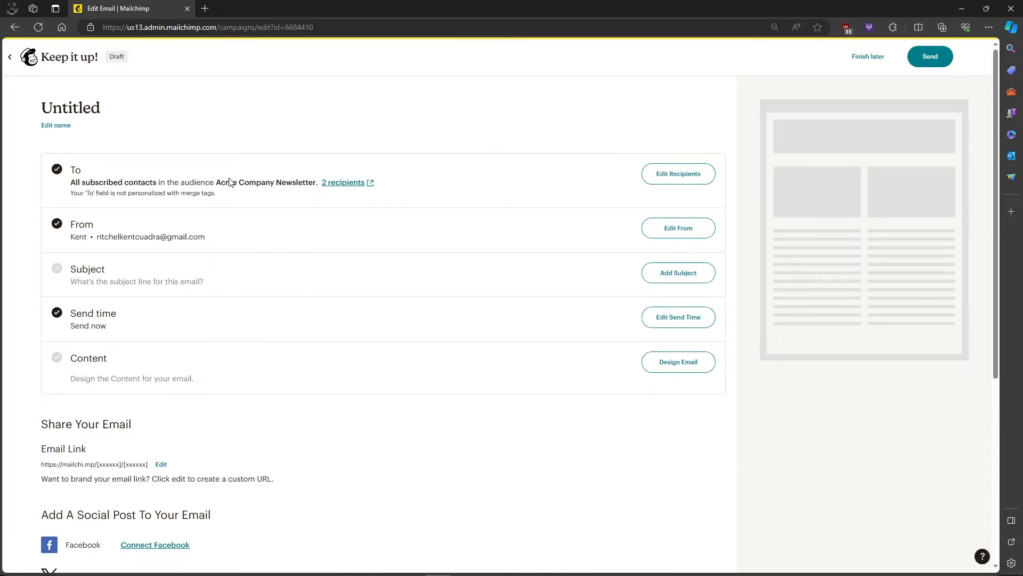
mouse_move(678, 174)
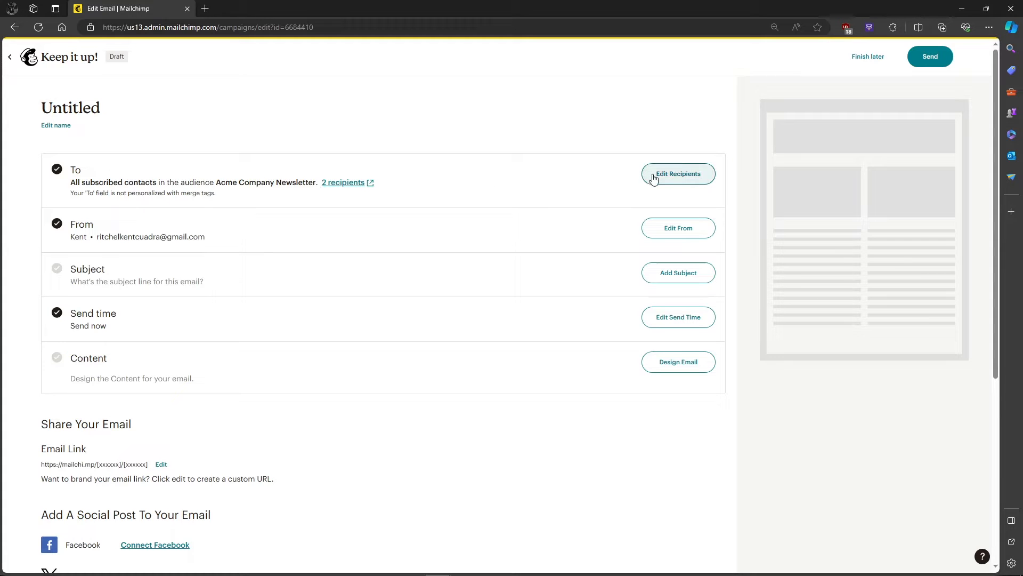
Edit the draft's recipients and choose a new segment as who to send to
left_click(678, 174)
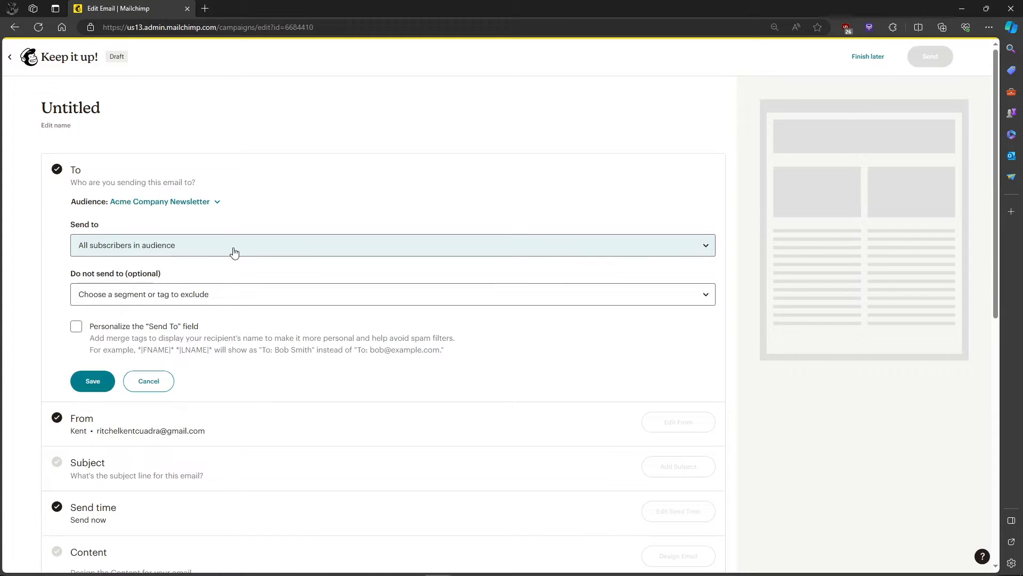
left_click(393, 245)
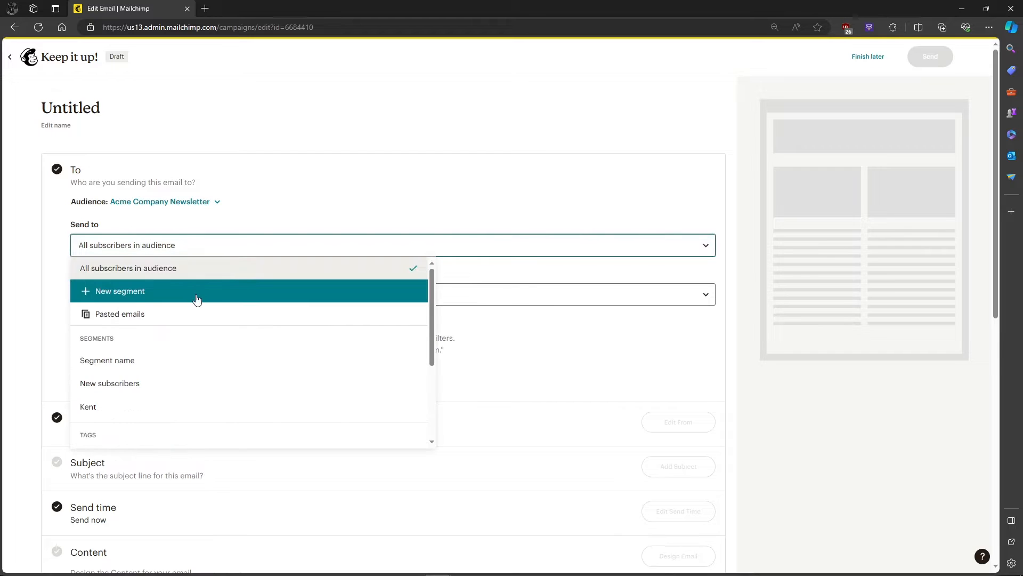
left_click(119, 291)
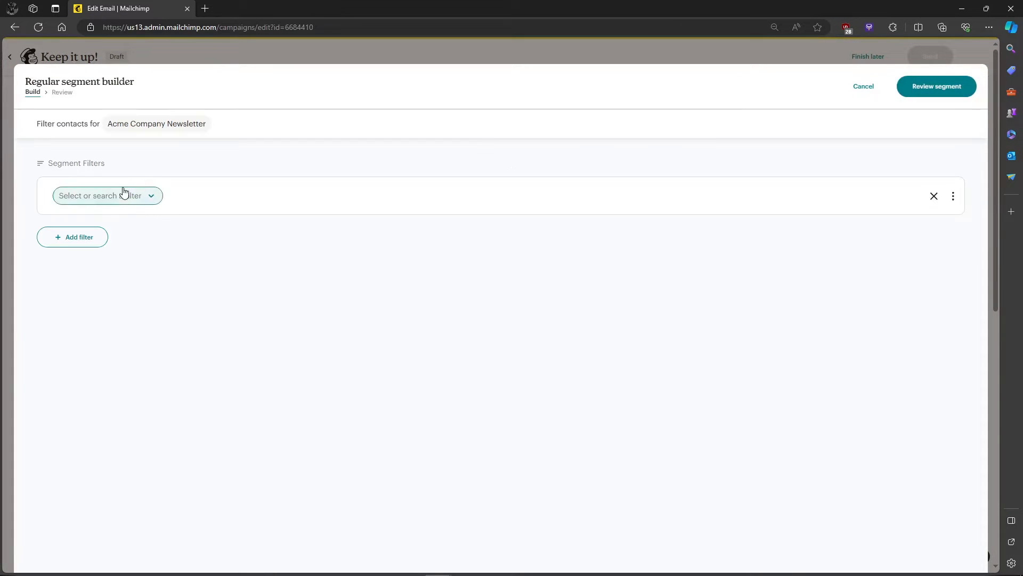
Add a Tags filter keeping contacts tagged Professional
left_click(107, 195)
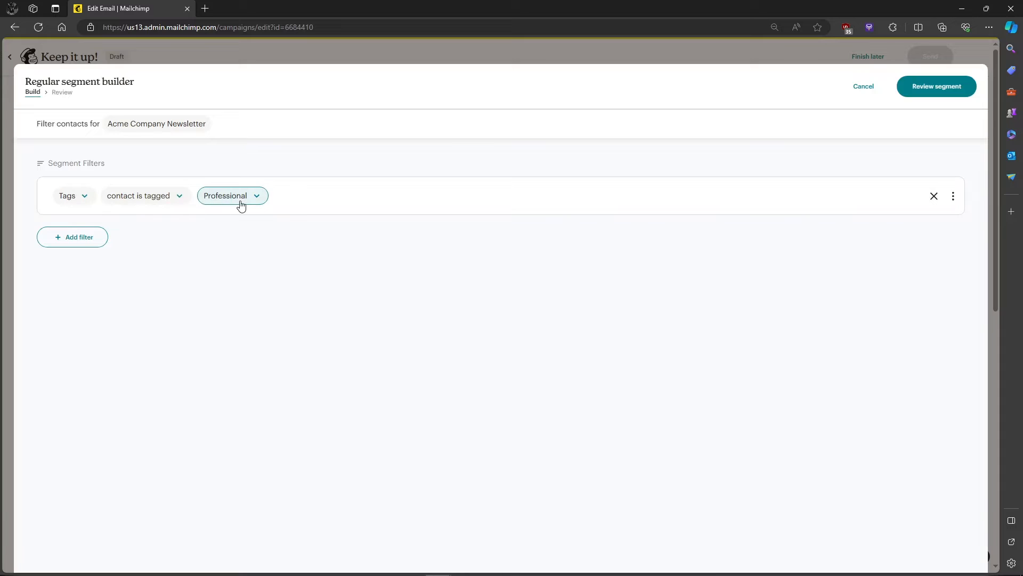
left_click(231, 195)
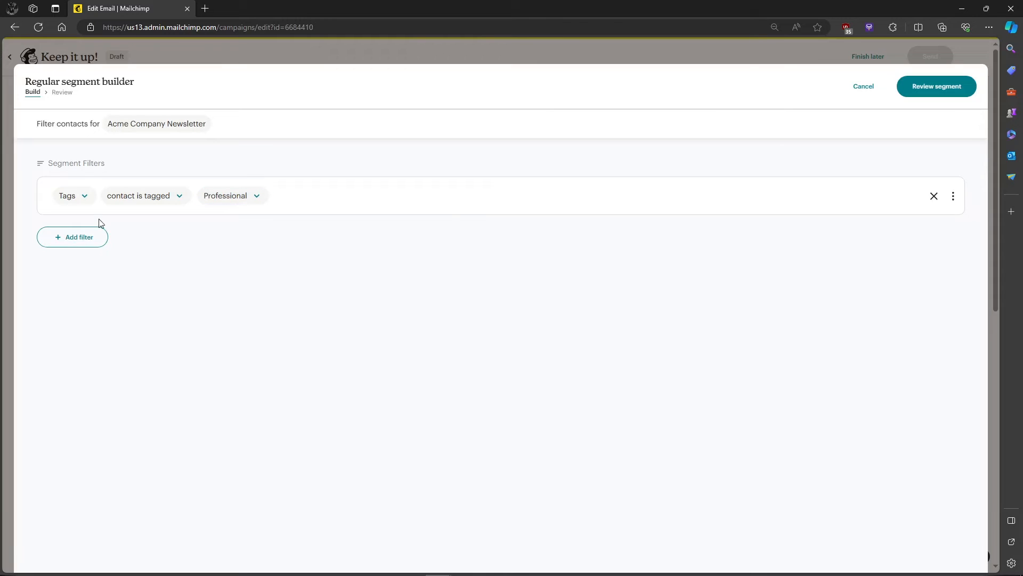
Add a second filter for contacts tagged Non-professional, joined with And
left_click(71, 237)
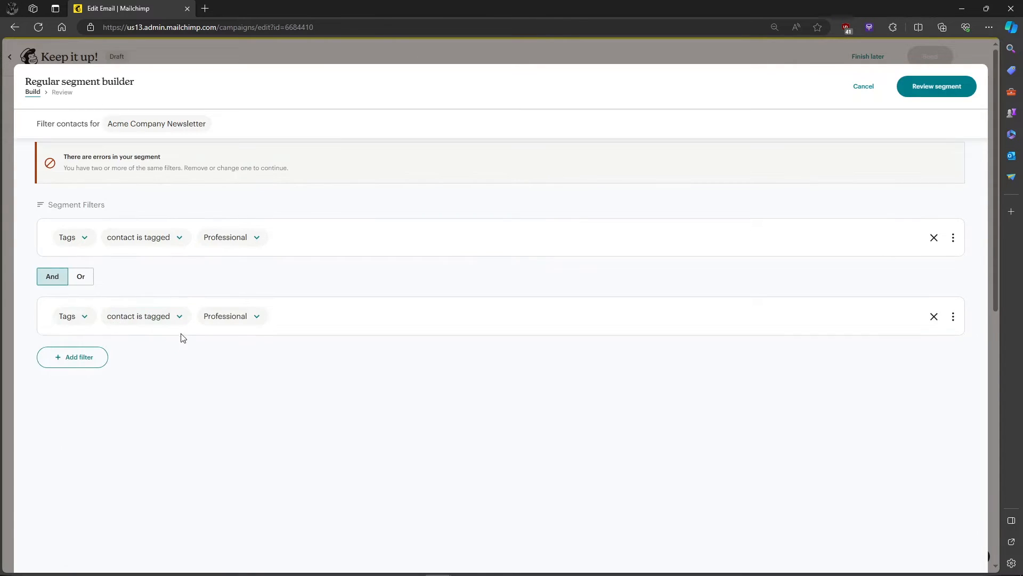
left_click(231, 316)
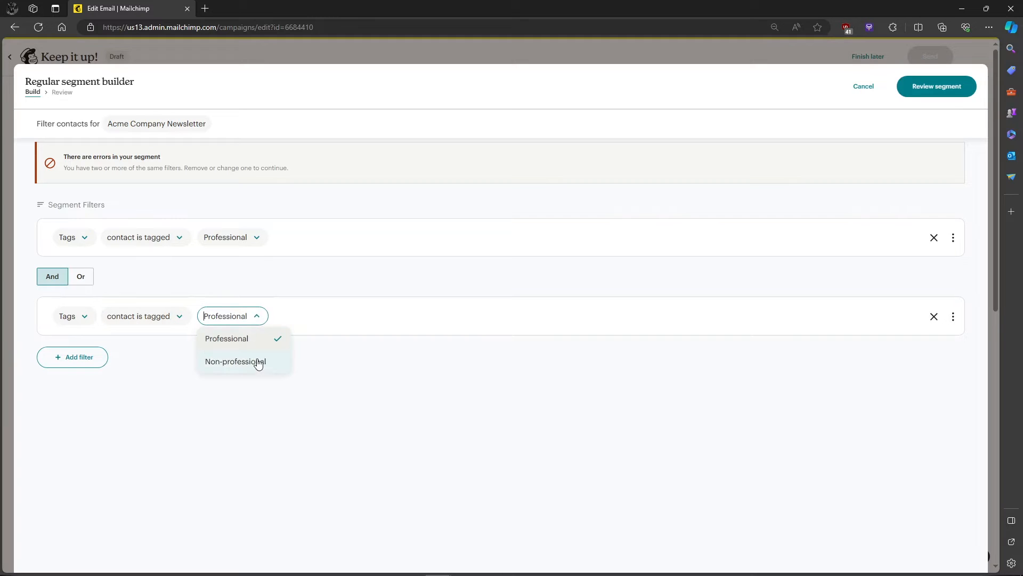
left_click(236, 361)
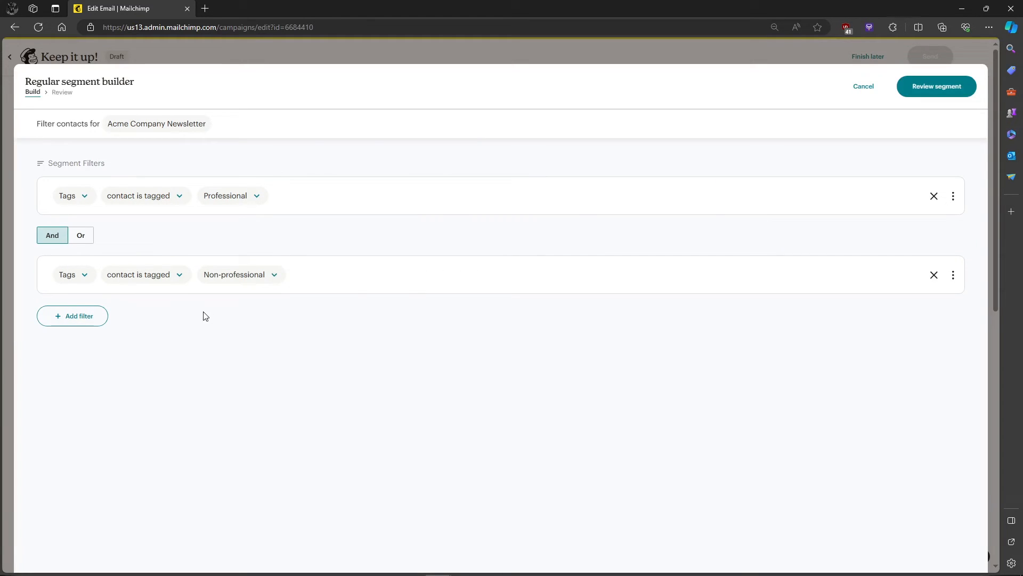
mouse_move(935, 87)
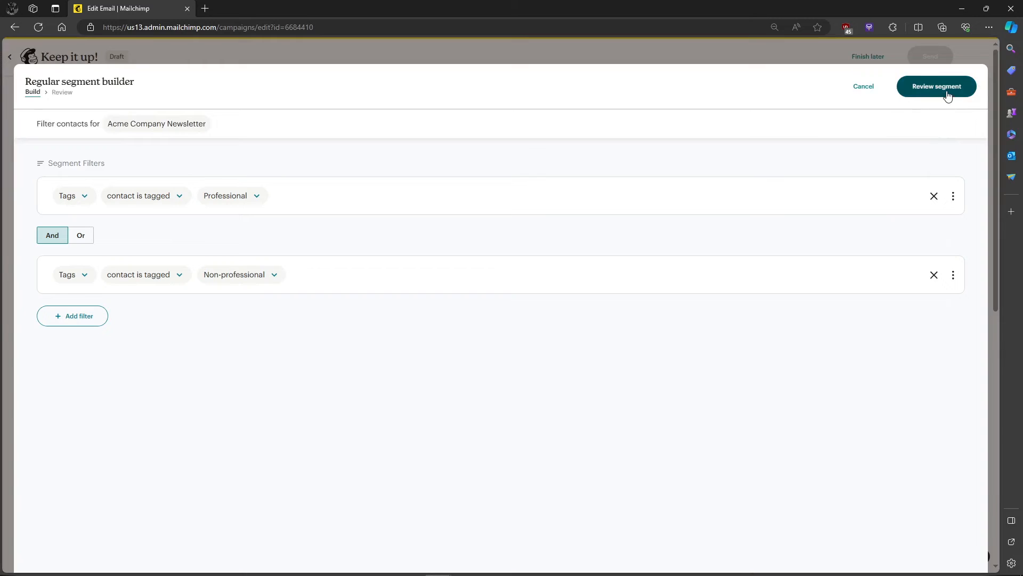
Review the segment, which matches 0 subscribers with both tags
left_click(936, 86)
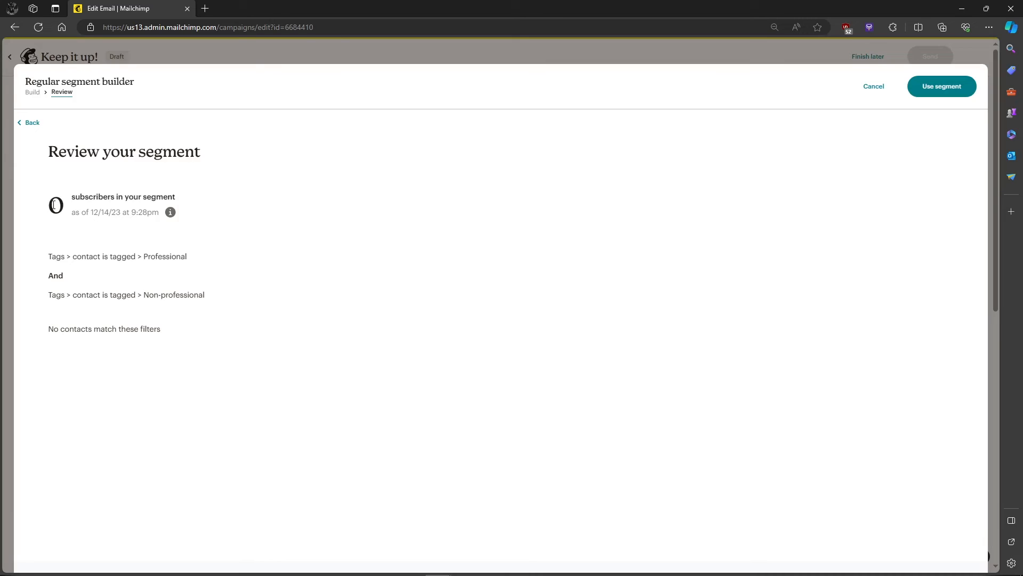
mouse_move(94, 208)
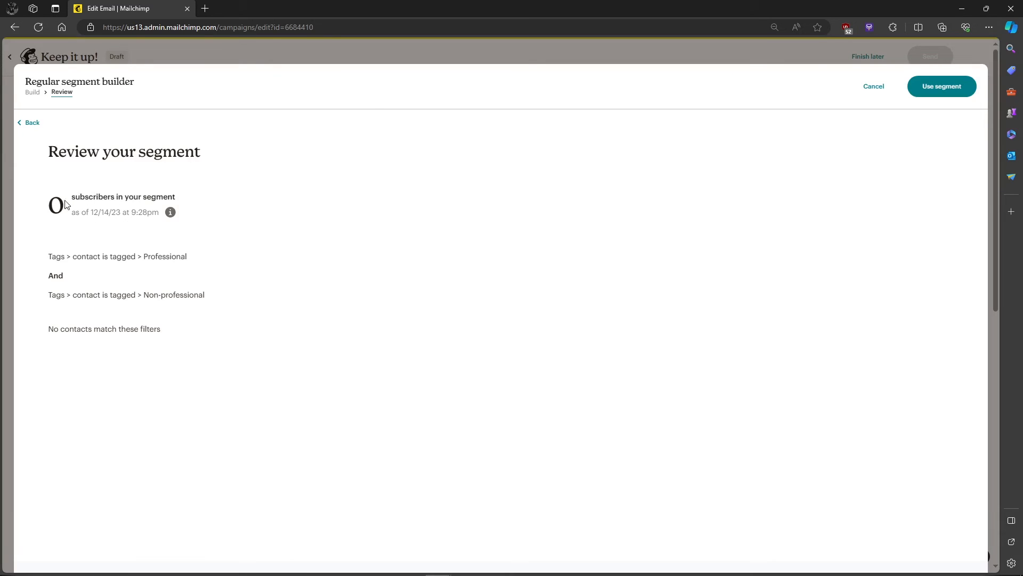
mouse_move(866, 170)
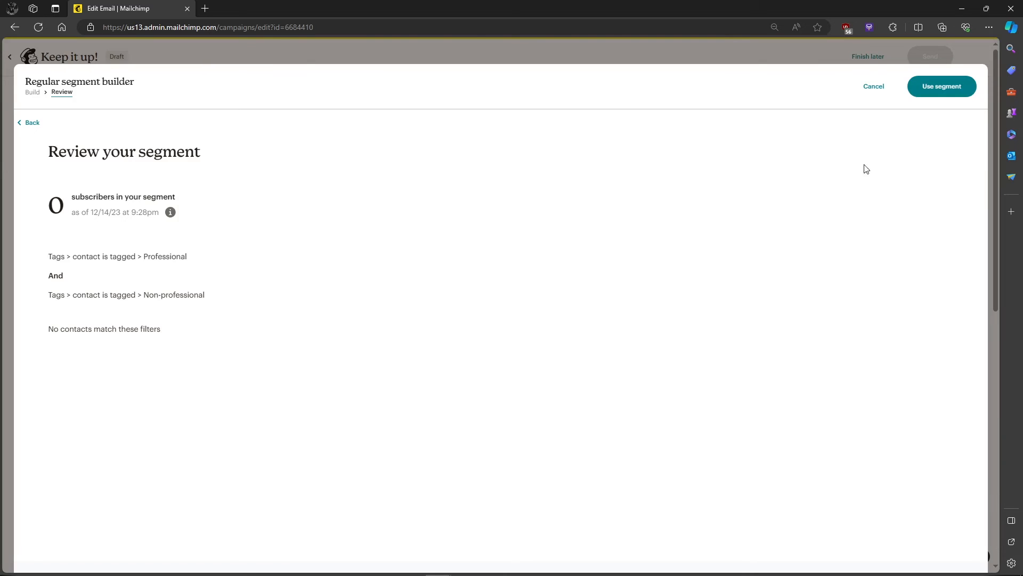
Use the custom segment as the draft's recipients, about 0 subscribers
left_click(941, 85)
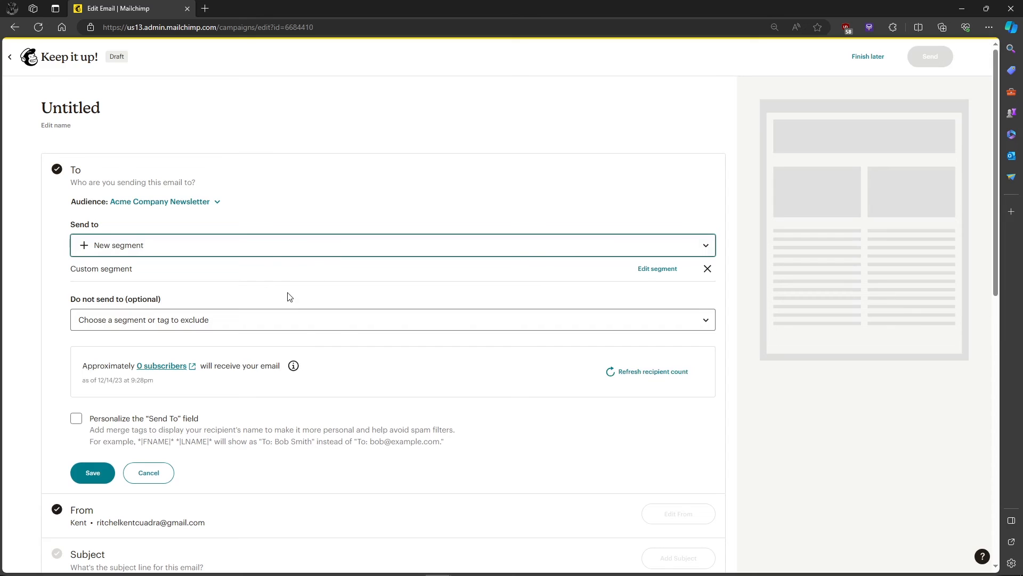
scroll("down", 3)
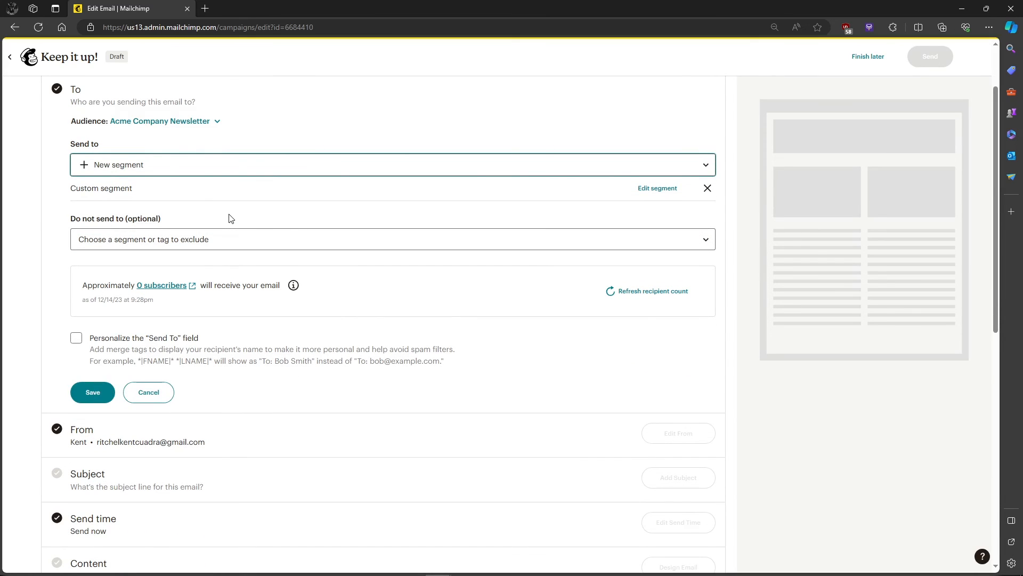
mouse_move(340, 318)
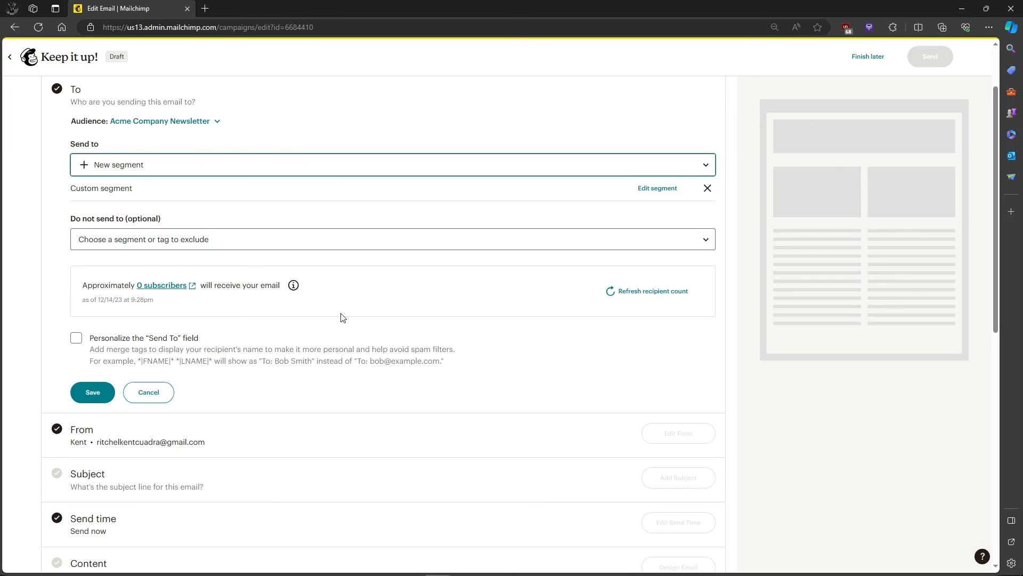
mouse_move(455, 366)
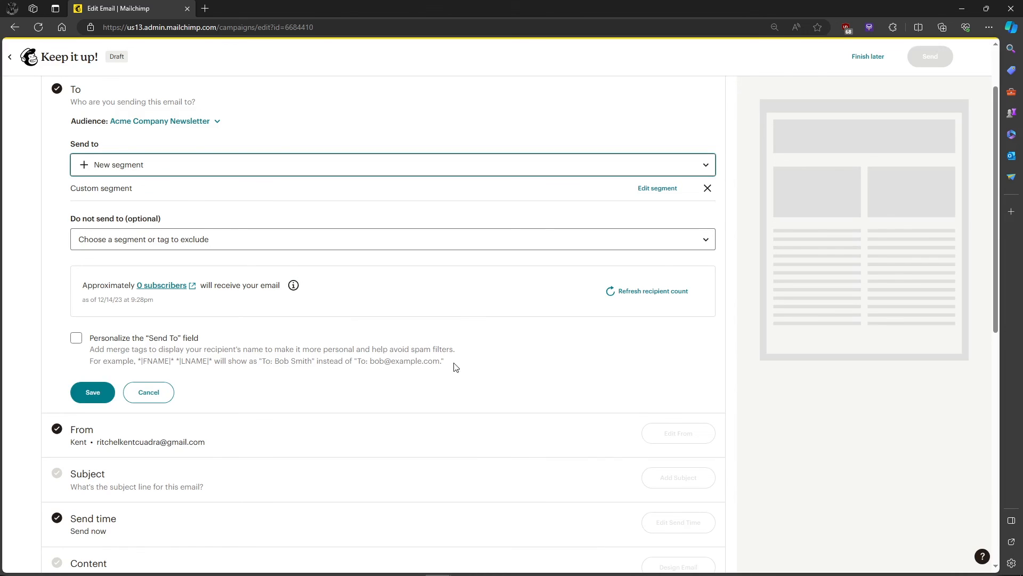